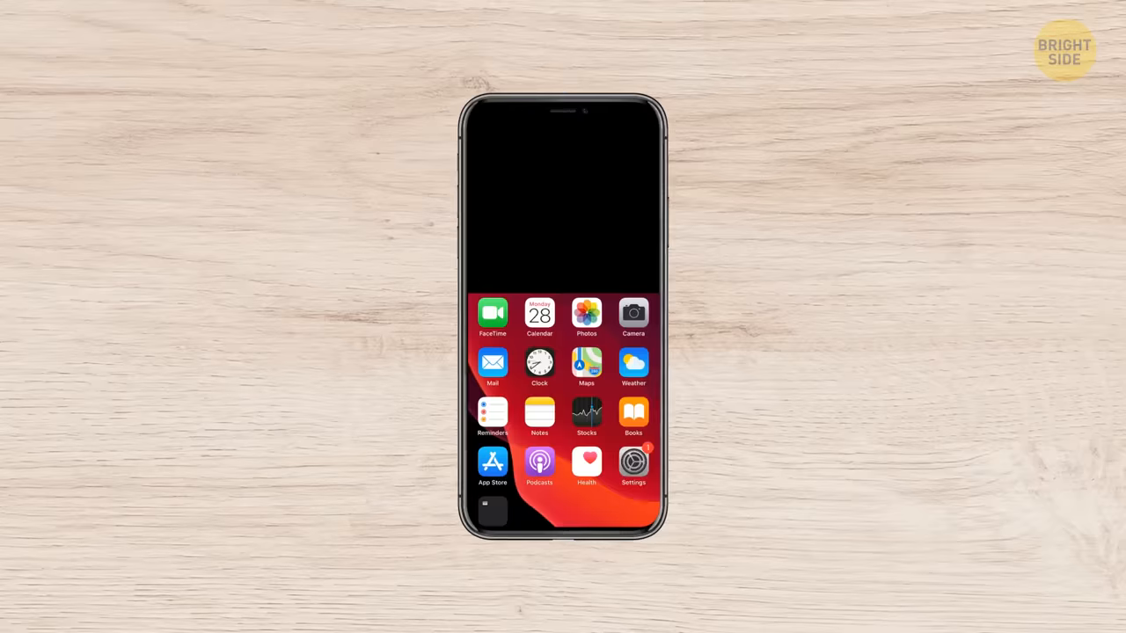
Open Settings from the home screen to reach the Music EQ options.
{"action": "left_click", "coordinate": [634, 465]}
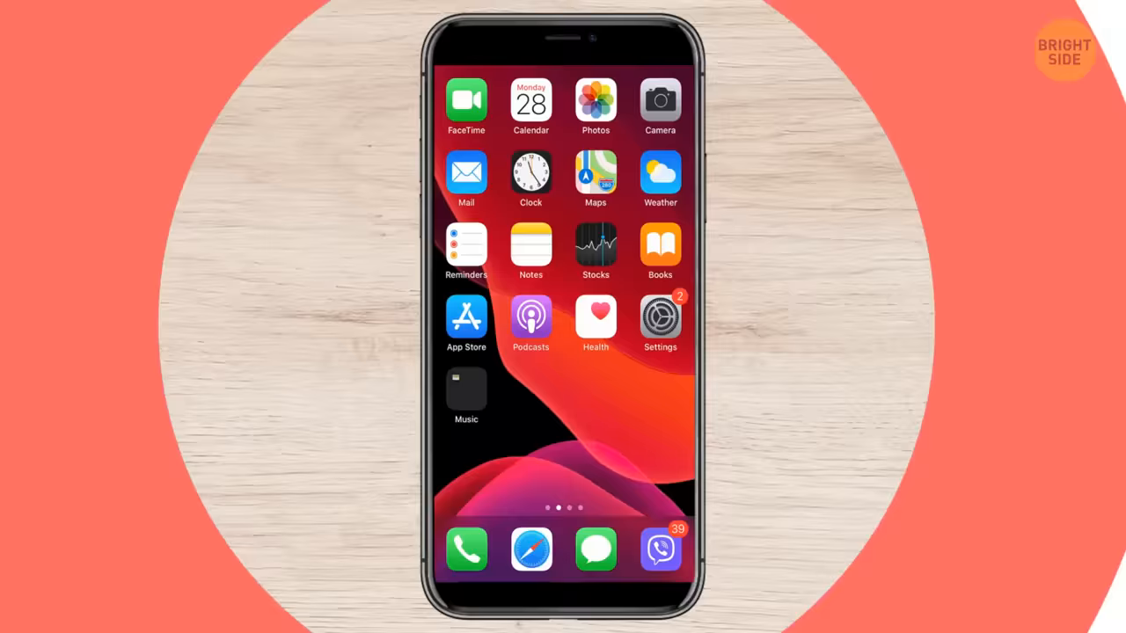
Go into the accessibility and display options within Settings.
{"action": "left_click", "coordinate": [660, 317]}
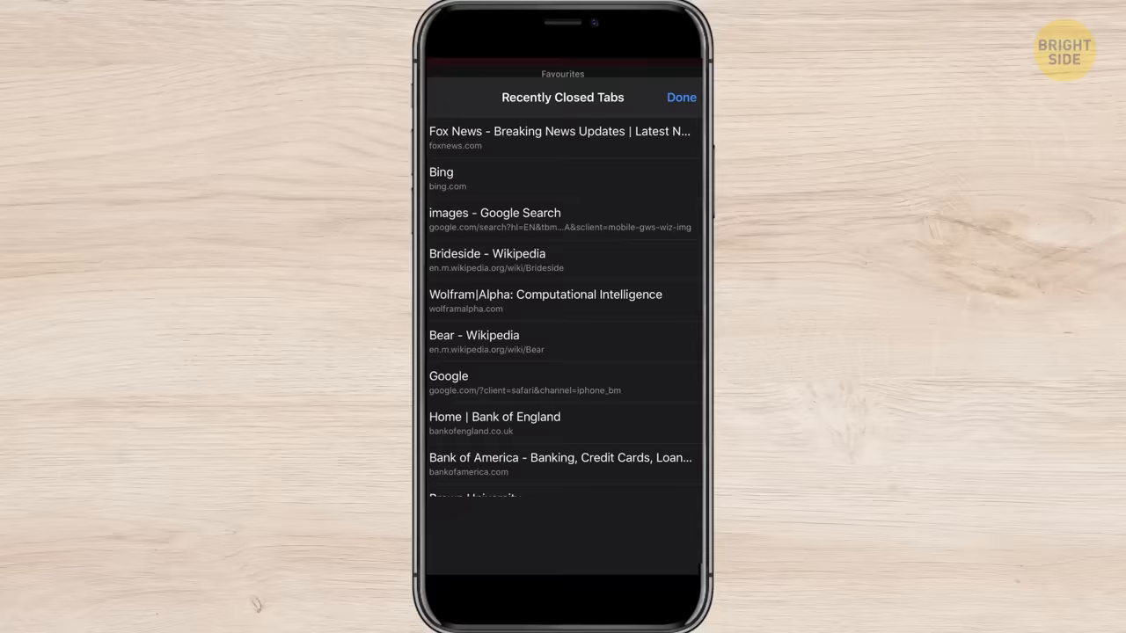
Bring up Safari's Recently Closed Tabs list from the tab view.
{"action": "left_click", "coordinate": [487, 261]}
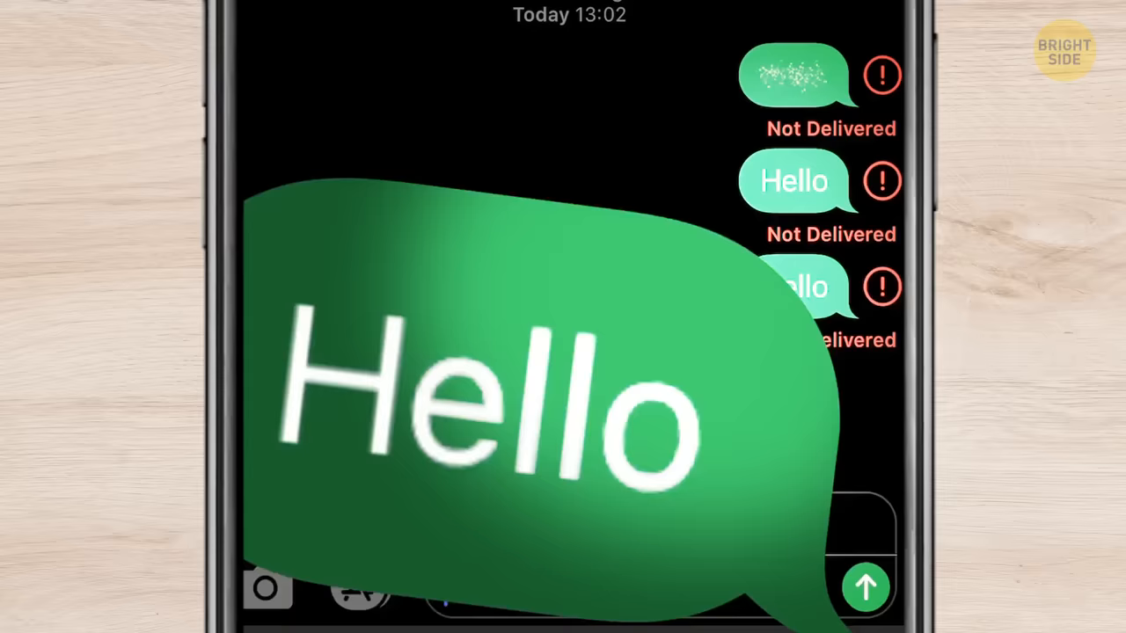
Send the Hello message with an animated bubble effect in Messages.
{"action": "left_click", "coordinate": [866, 588]}
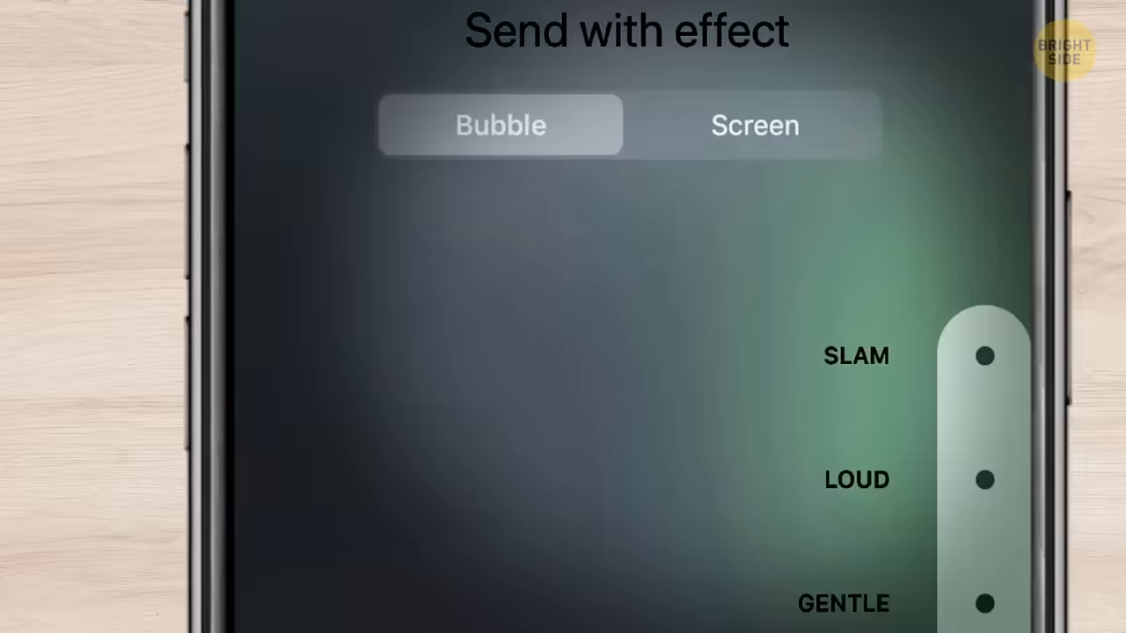
Show the Send with effect choices with Slam, Loud and Gentle bubble effects.
{"action": "left_click", "coordinate": [753, 123]}
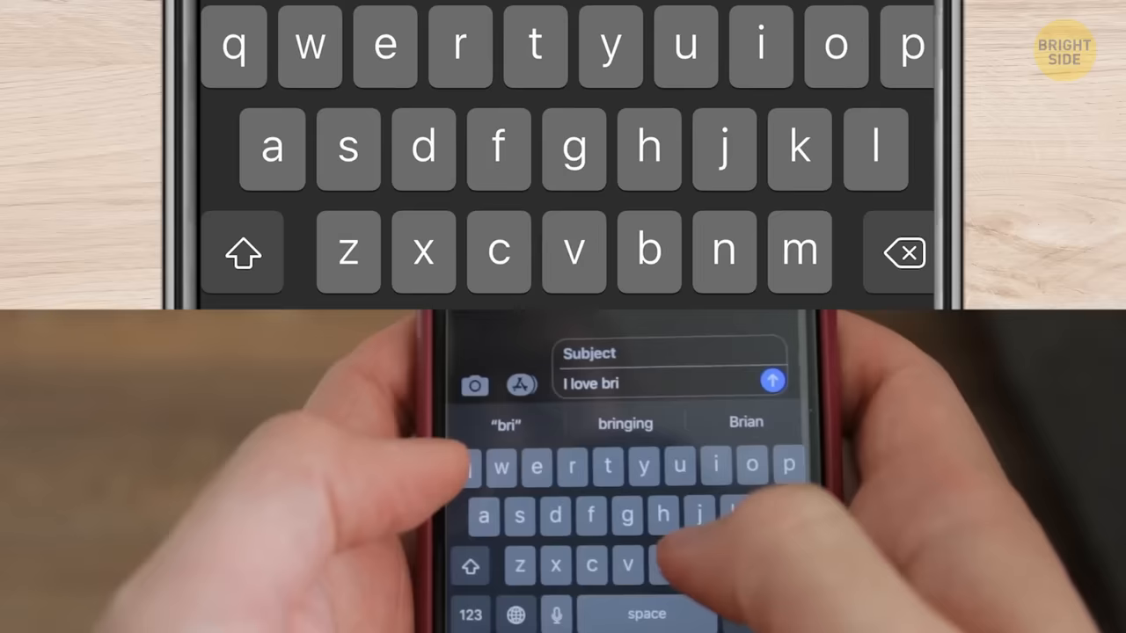
Enter 'Bright' so QuickType word suggestions appear above the keyboard.
{"action": "type", "text": "Bright"}
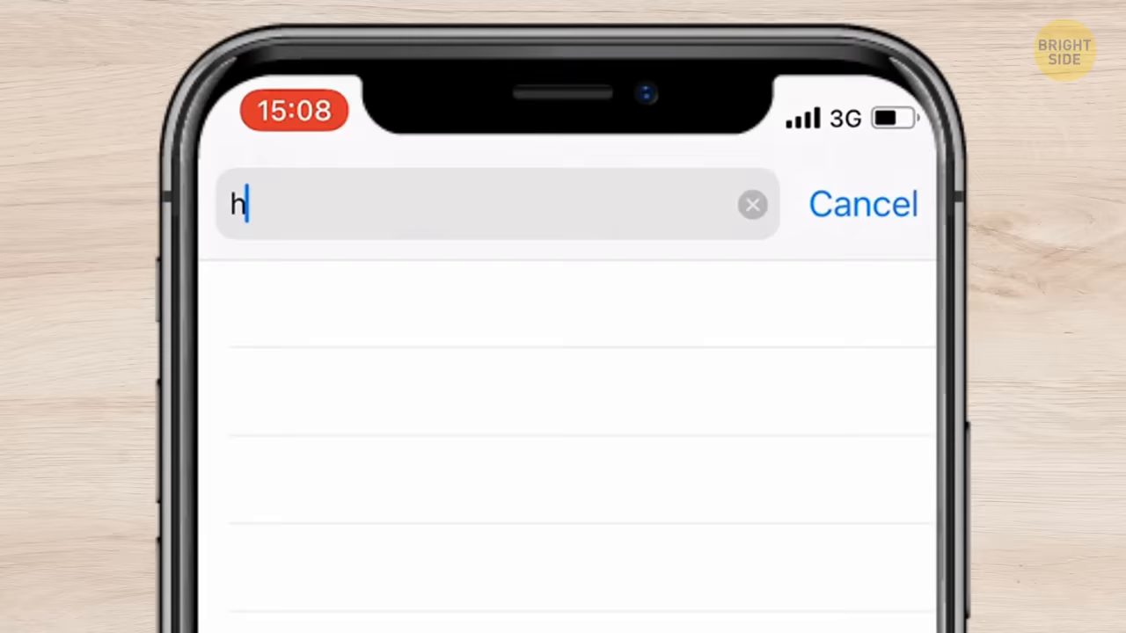
Start a Safari search query beginning with 'o' in the address bar.
{"action": "type", "text": "o"}
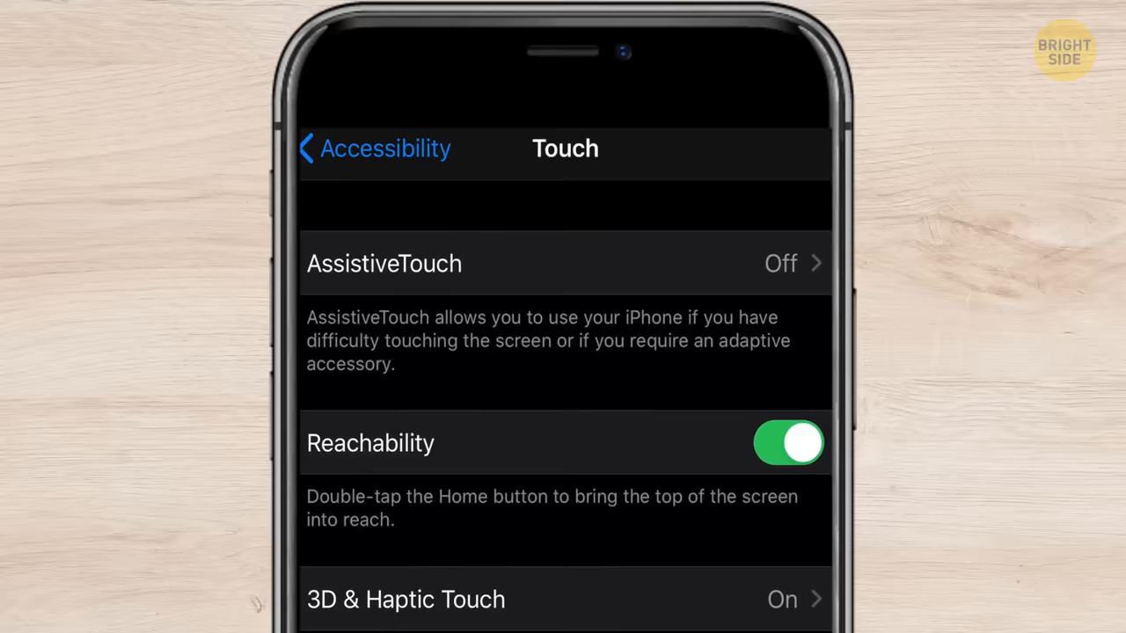
Scroll the Touch accessibility page to reach the AssistiveTouch option.
{"action": "scroll", "scroll_direction": "down", "scroll_amount": 3}
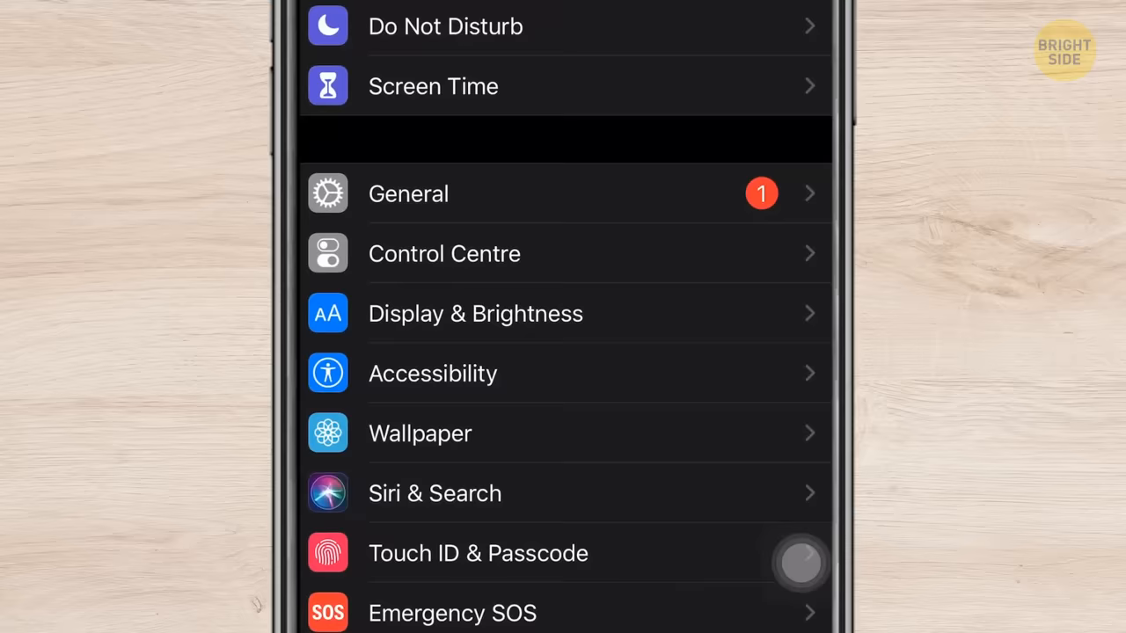
Go into Display & Brightness and scroll down to the Text Size setting.
{"action": "left_click", "coordinate": [475, 313]}
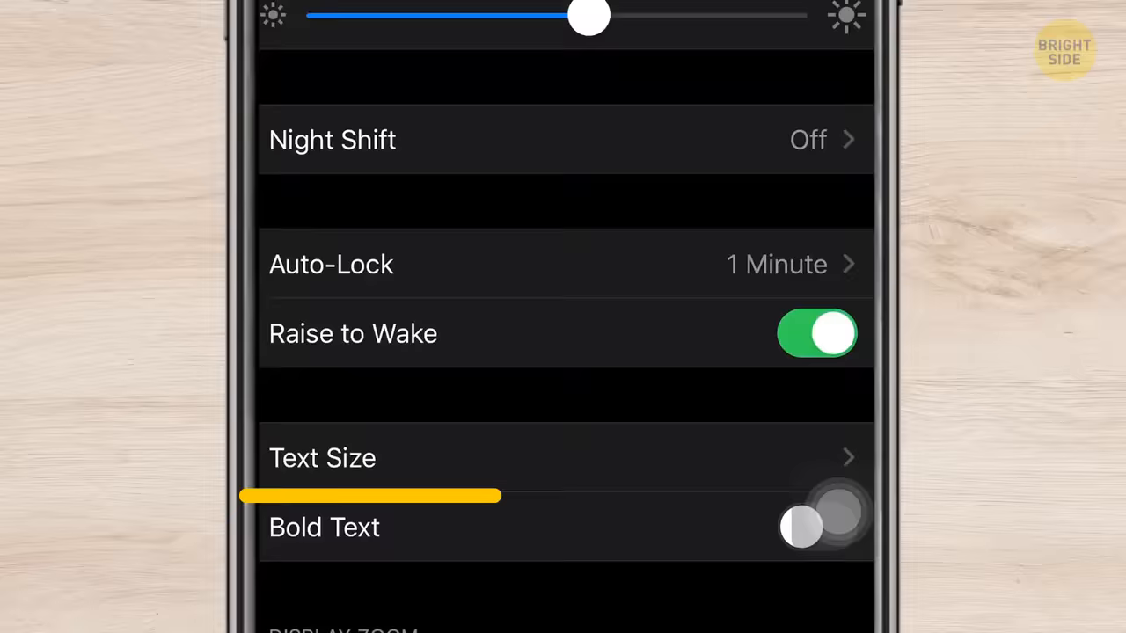
{"action": "scroll", "scroll_direction": "down", "scroll_amount": 3}
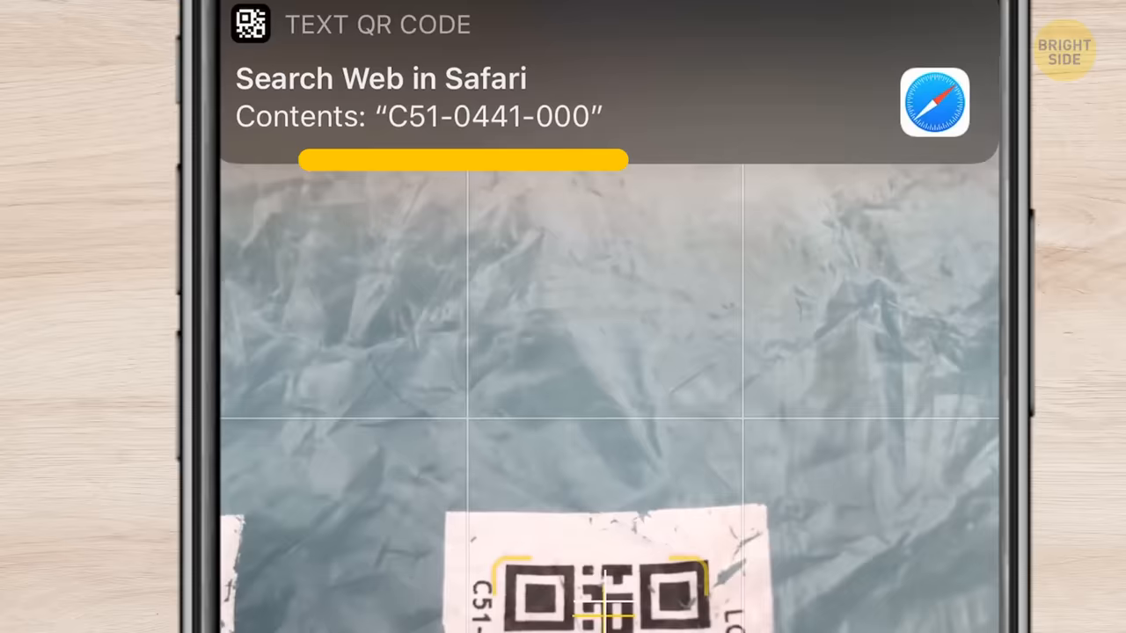
Search the scanned QR code's contents, C51-0441-000, on the web in Safari.
{"action": "left_click", "coordinate": [607, 79]}
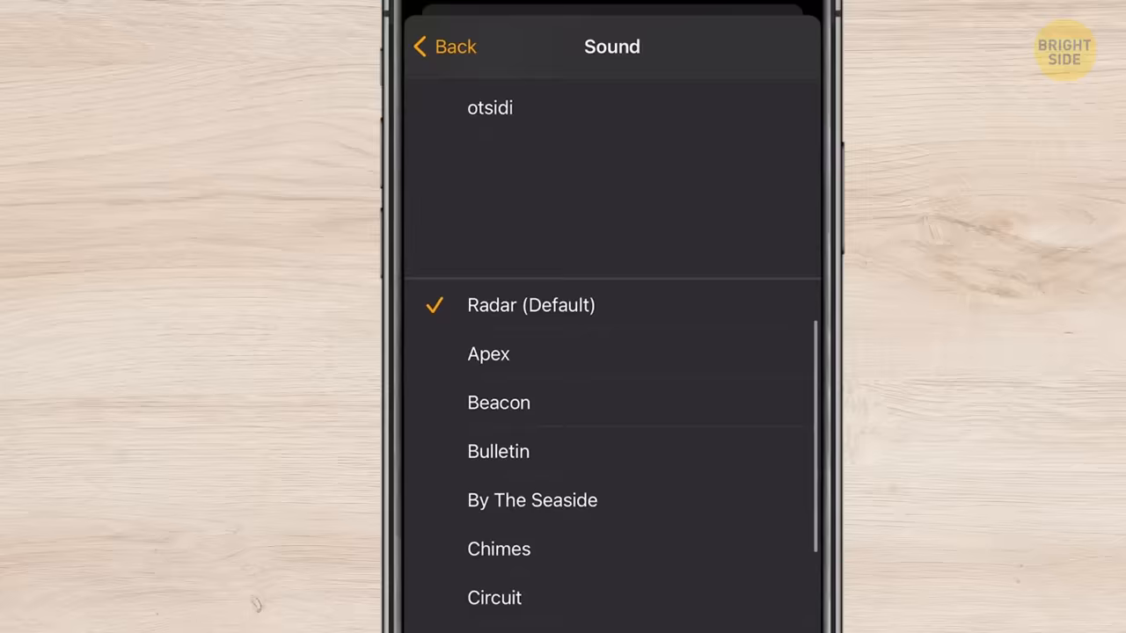
Choose a different song or tone from the alarm's sound list.
{"action": "left_click", "coordinate": [443, 45]}
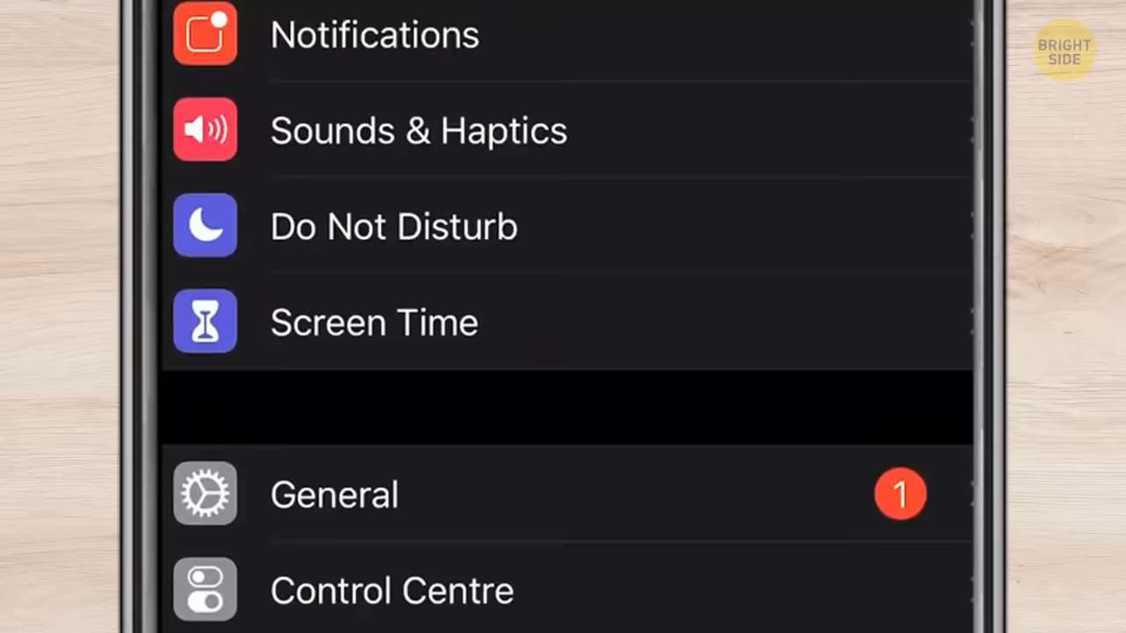